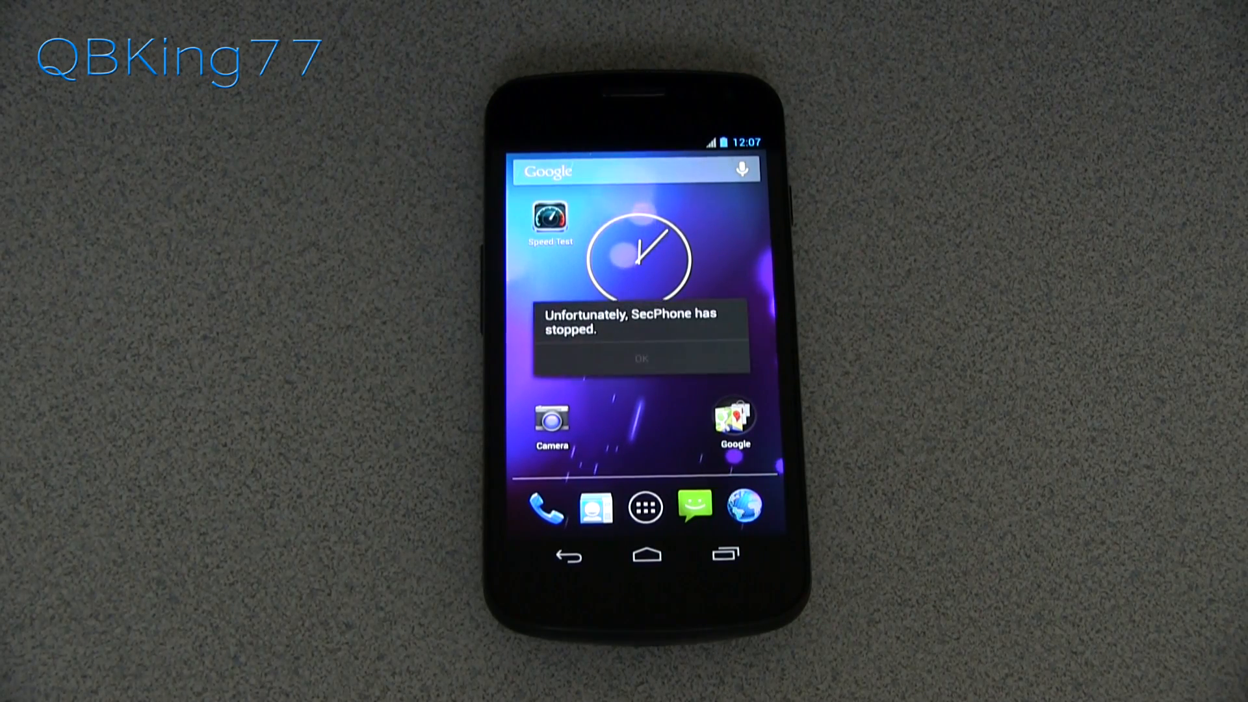
Dismiss the 'Unfortunately, SecPhone has stopped' error on the Galaxy Nexus home screen.
left_click(641, 359)
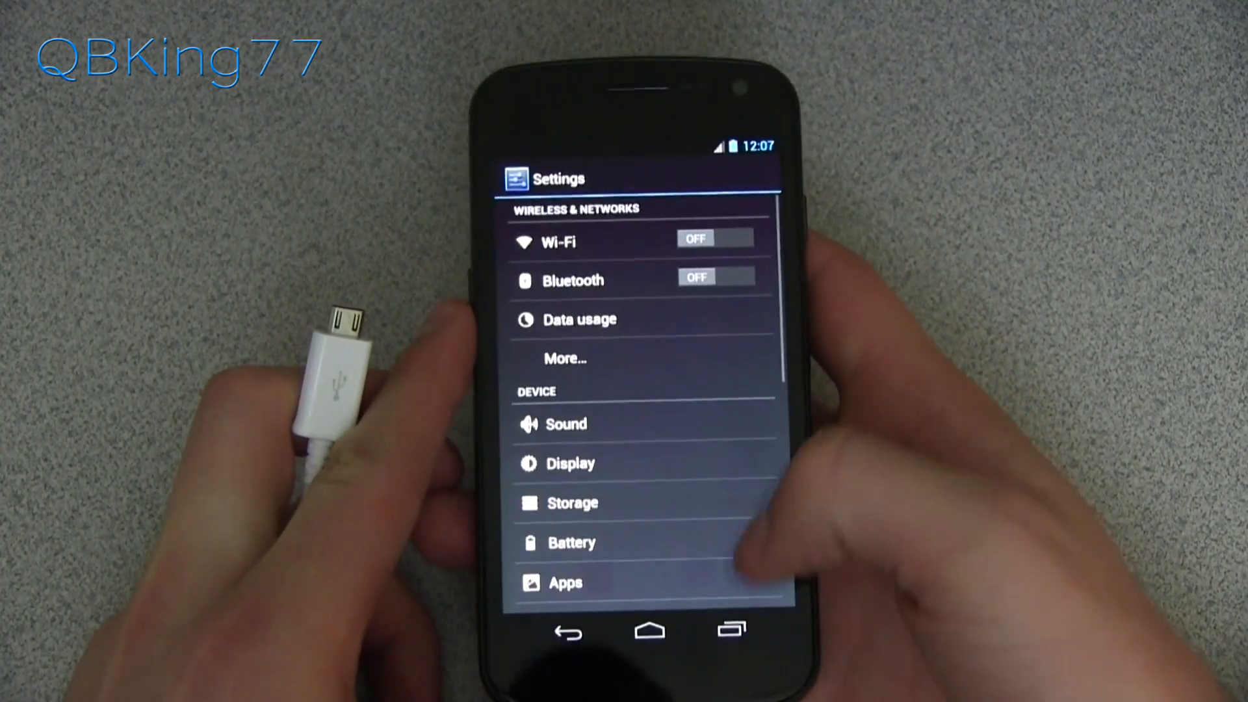
Unlock developer mode via Build number in About phone, then enable USB debugging in Developer options.
scroll("down", 3)
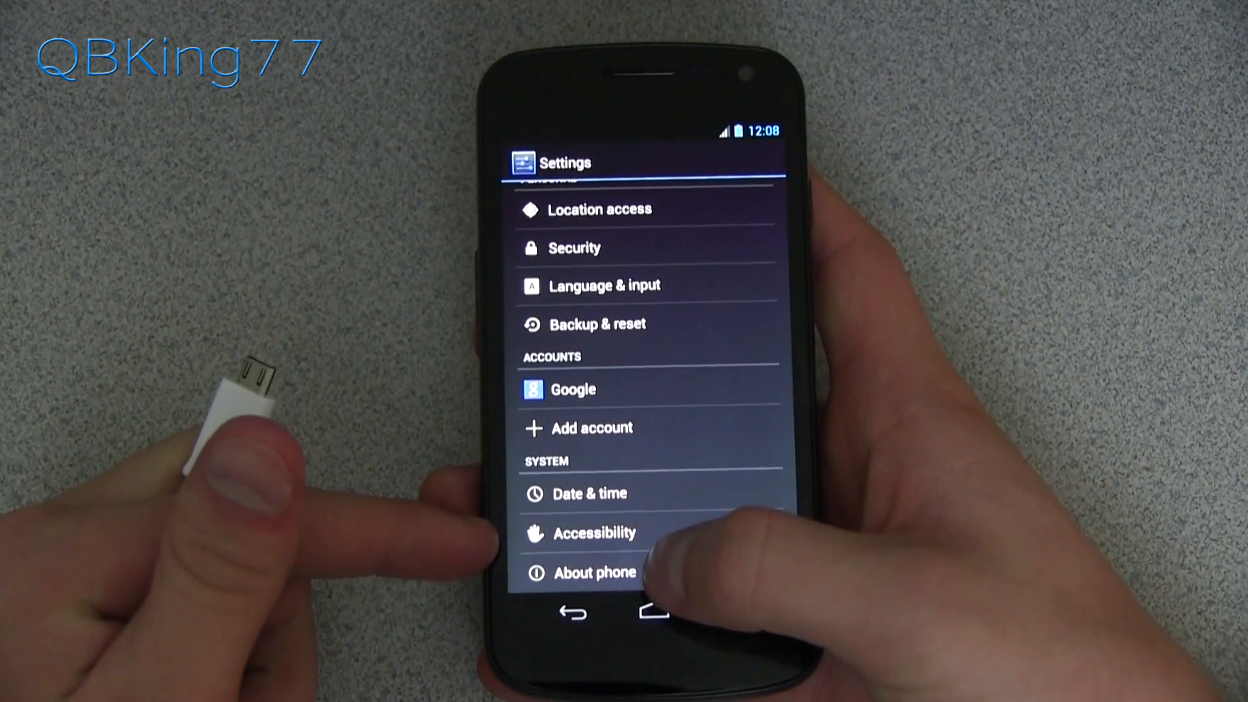
left_click(593, 572)
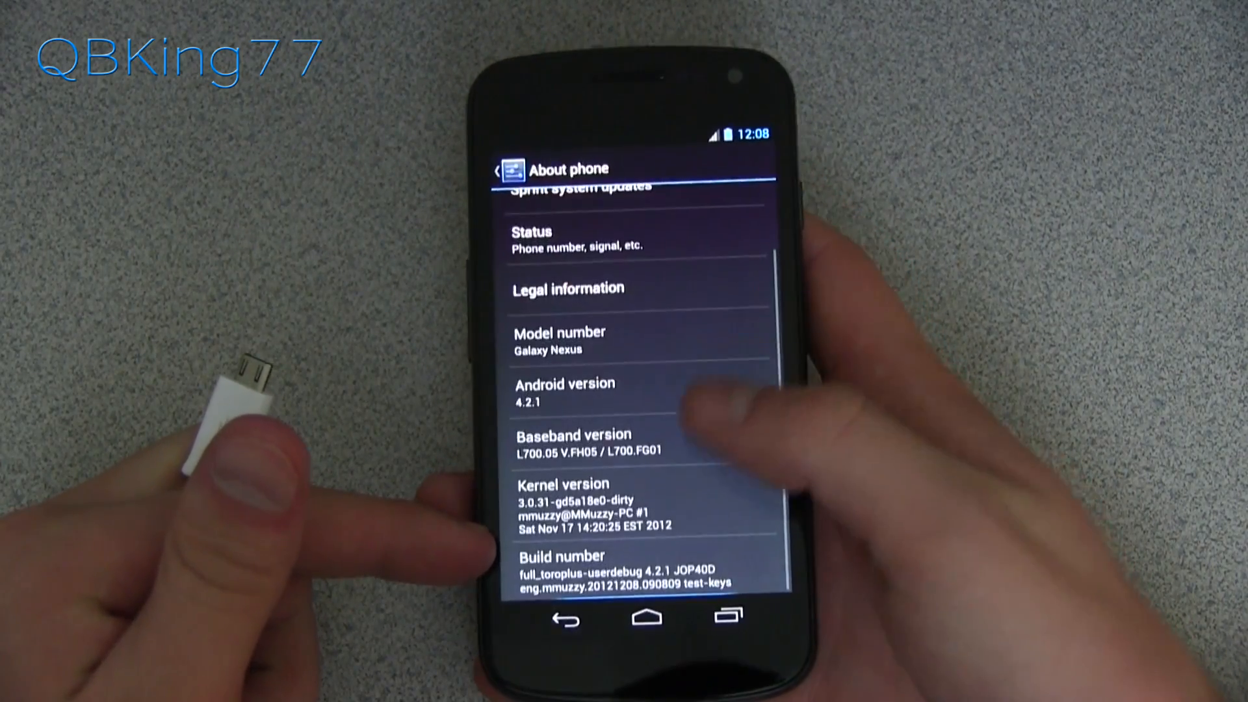
left_click(581, 564)
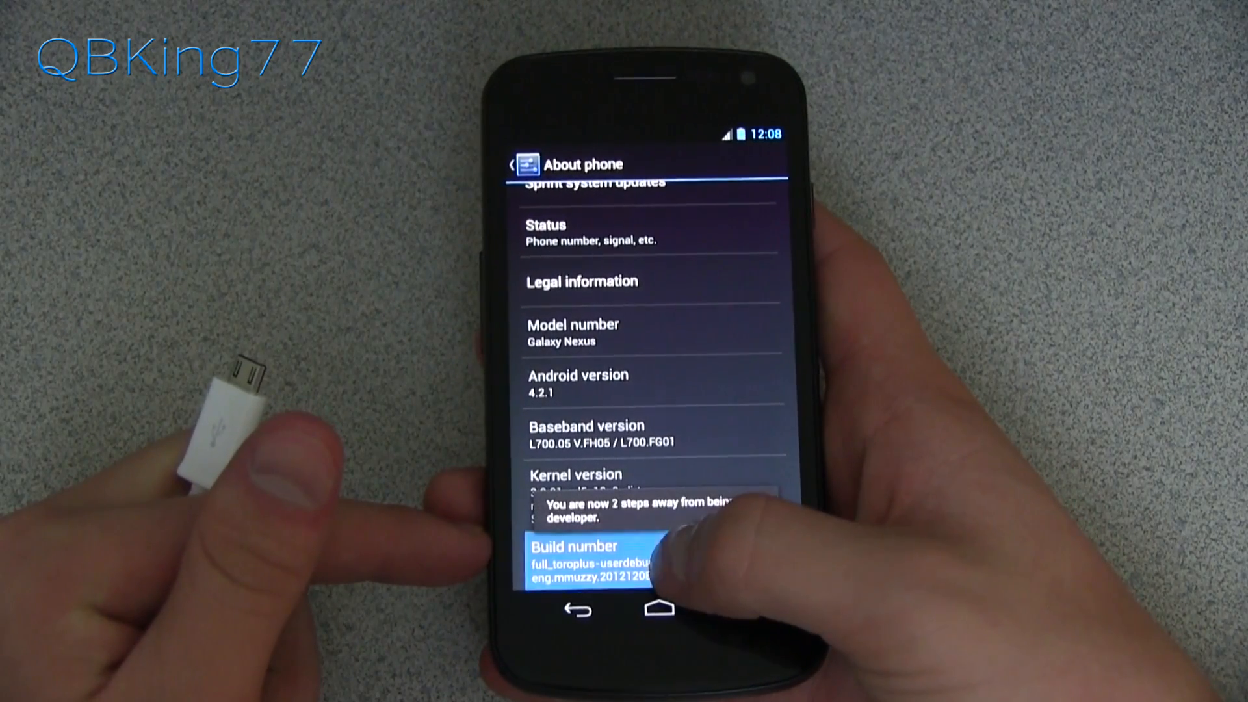
left_click(605, 554)
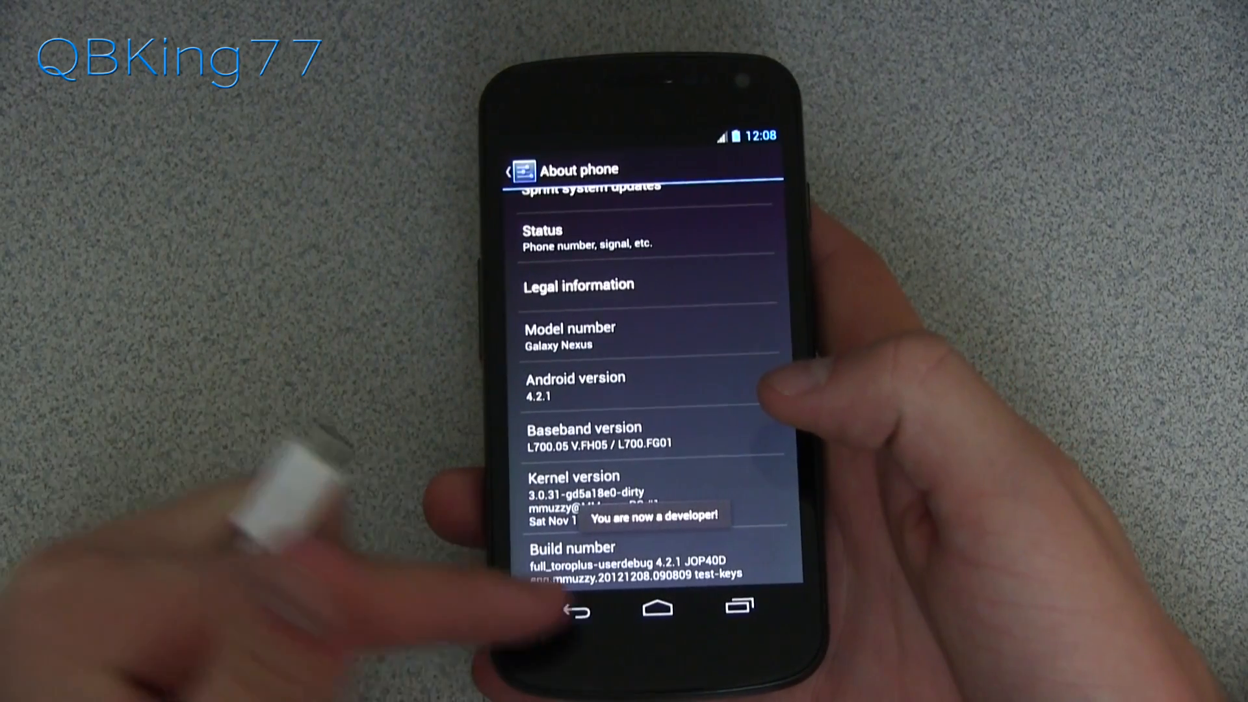
left_click(577, 609)
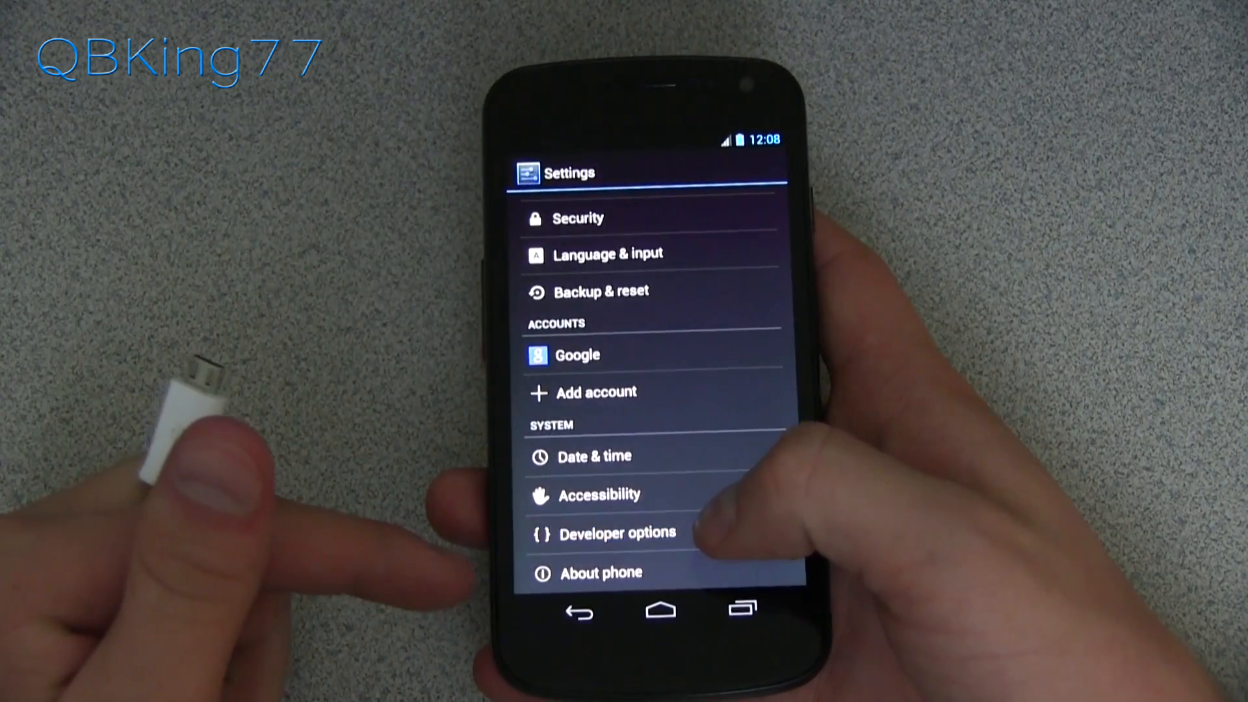
left_click(616, 532)
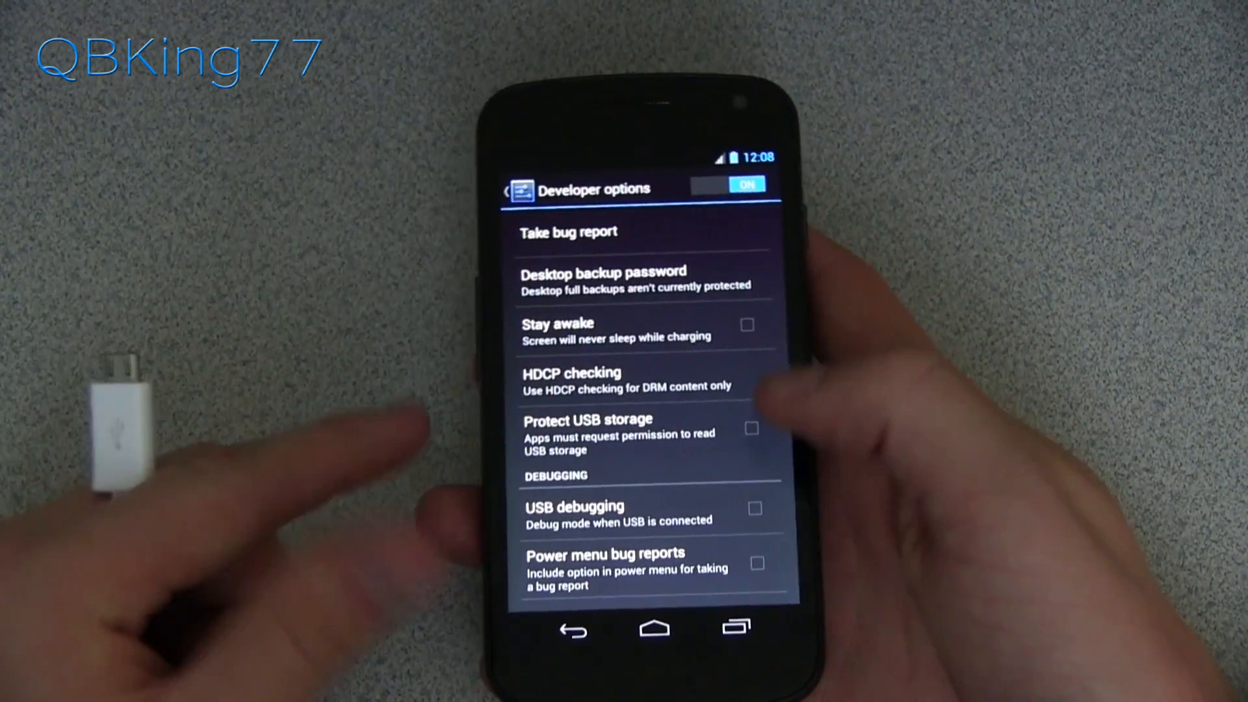
left_click(752, 509)
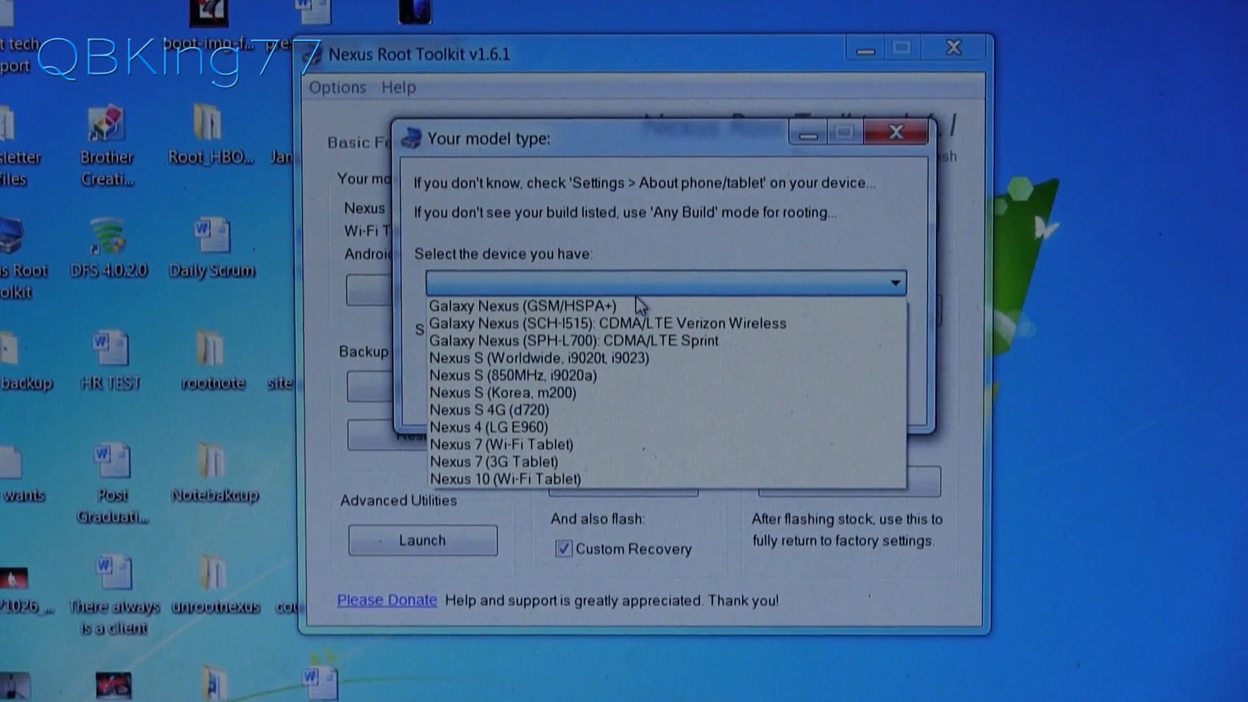
mouse_move(604, 325)
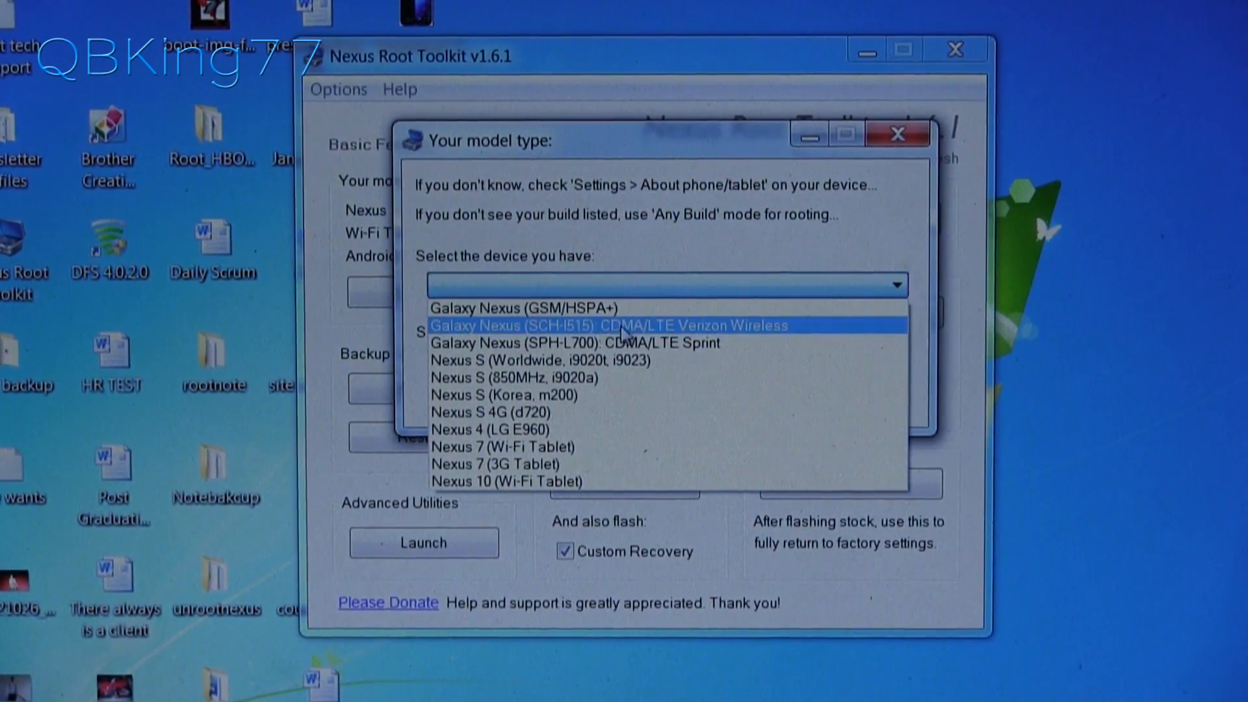
mouse_move(706, 342)
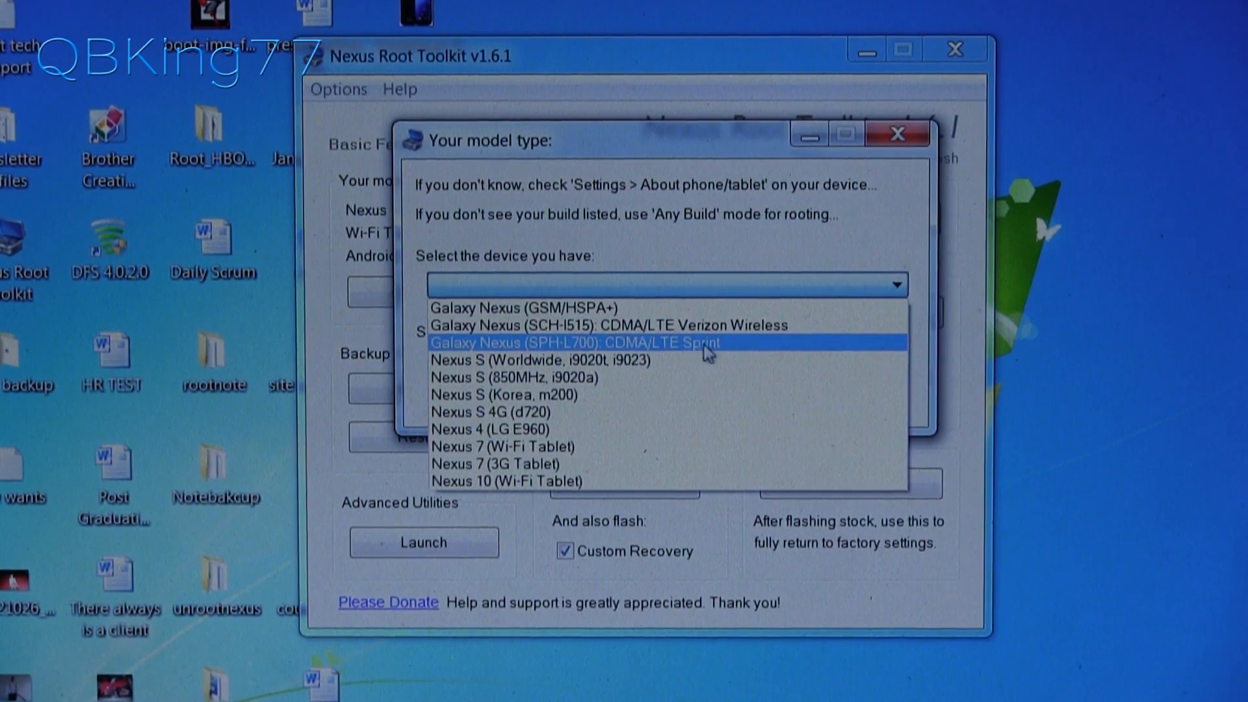
Set the model to Galaxy Nexus (SPH-L700) Sprint with CUSTOM ROM - JB and dismiss the USB debugging tips.
left_click(580, 342)
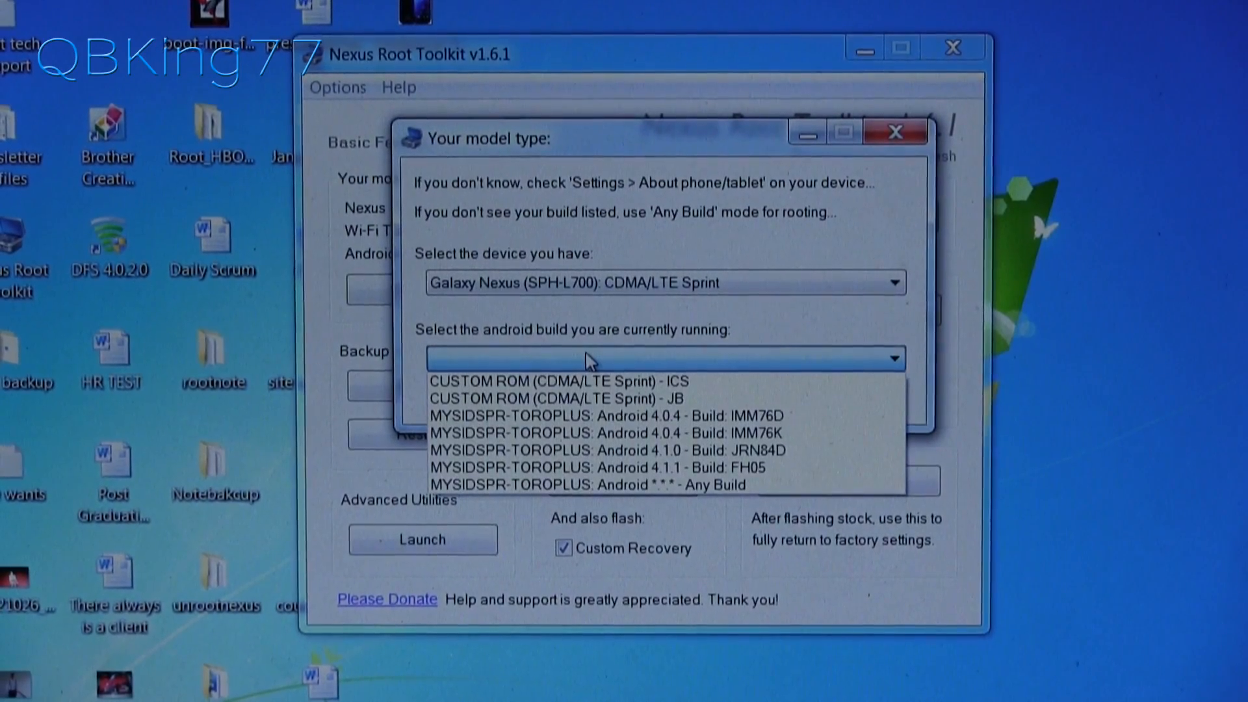
mouse_move(548, 398)
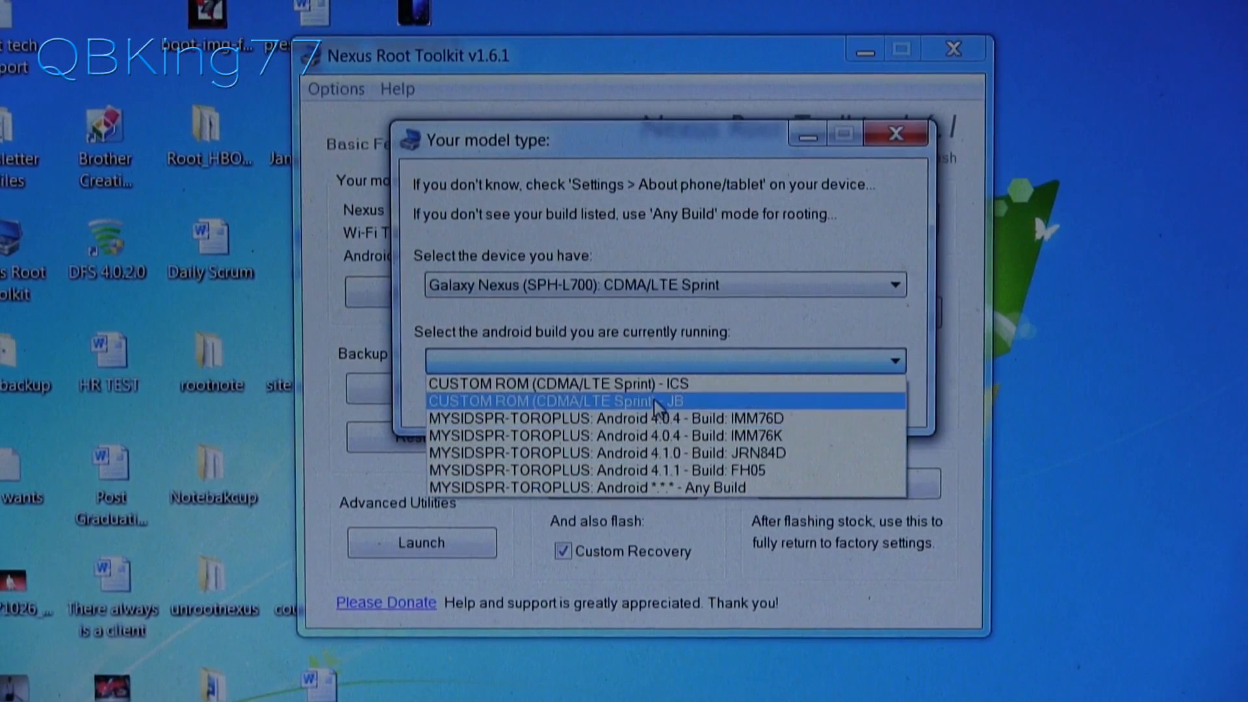
left_click(548, 401)
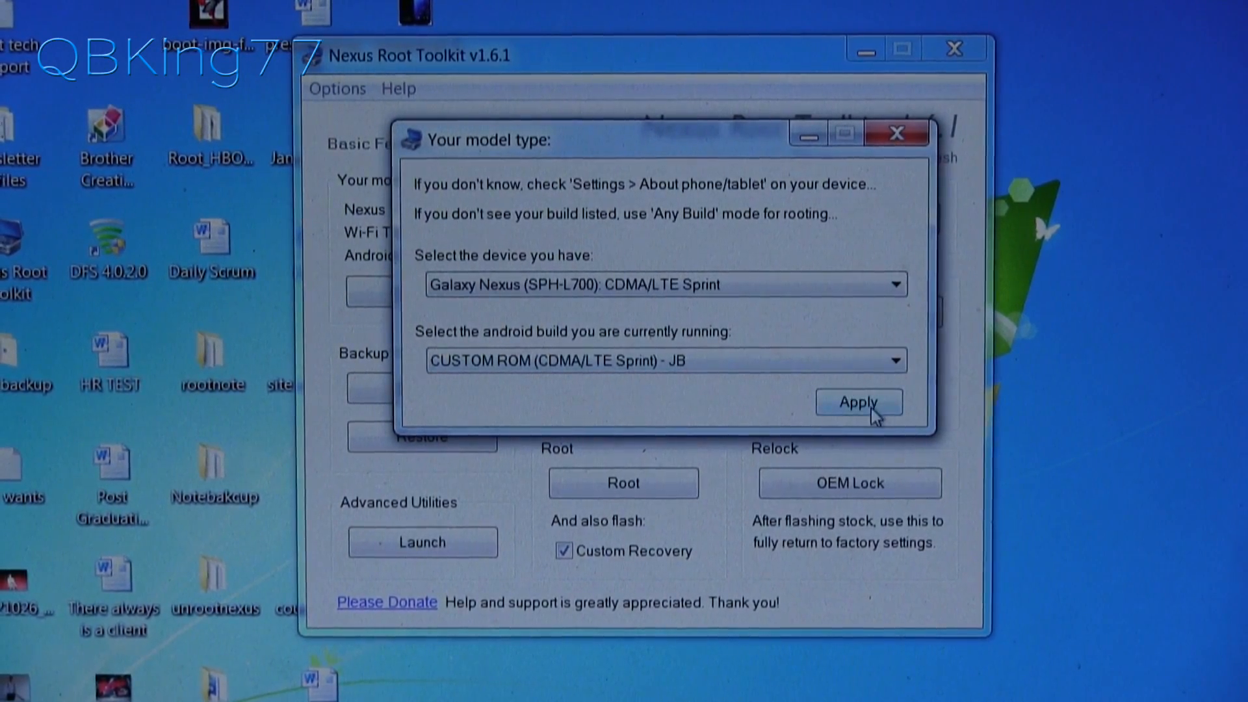
left_click(858, 402)
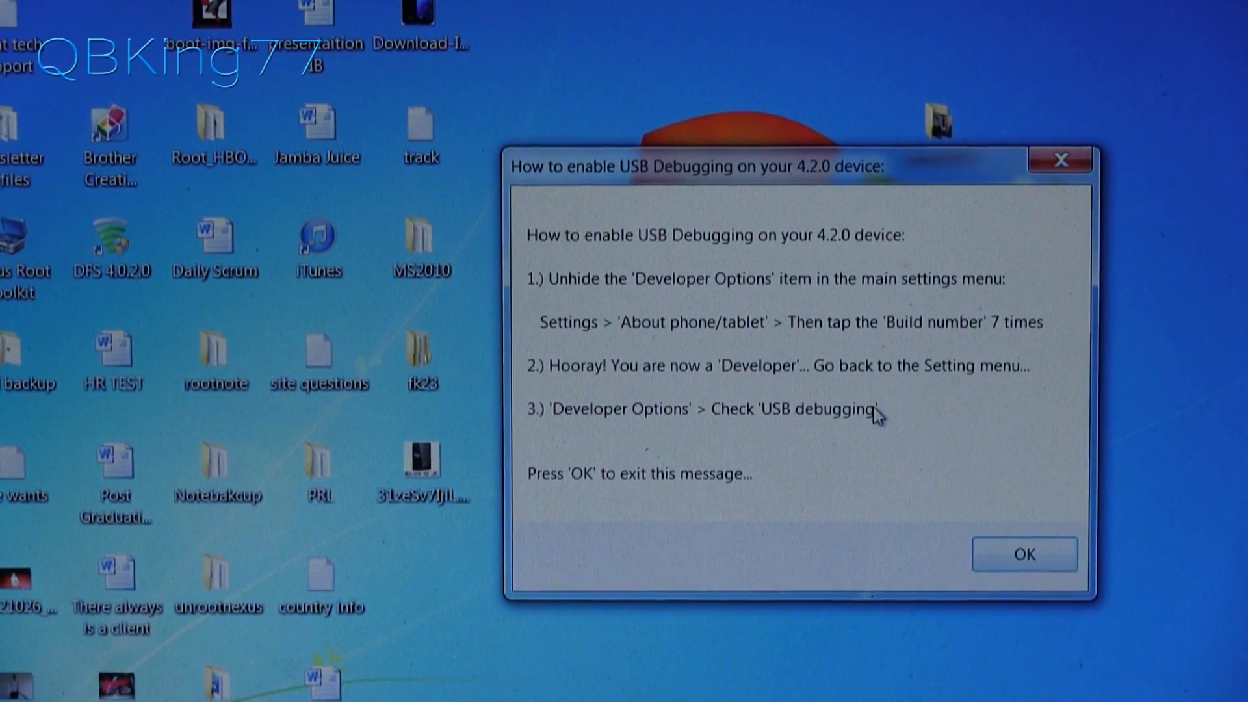
mouse_move(994, 554)
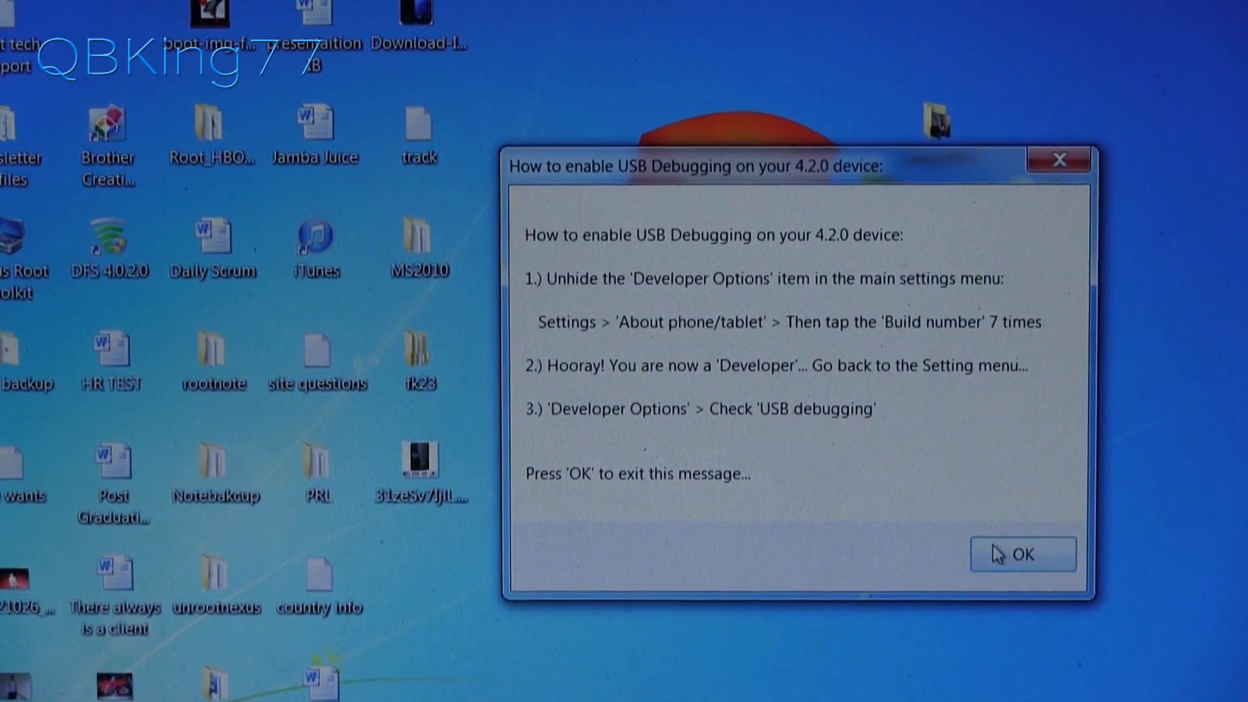
left_click(1023, 553)
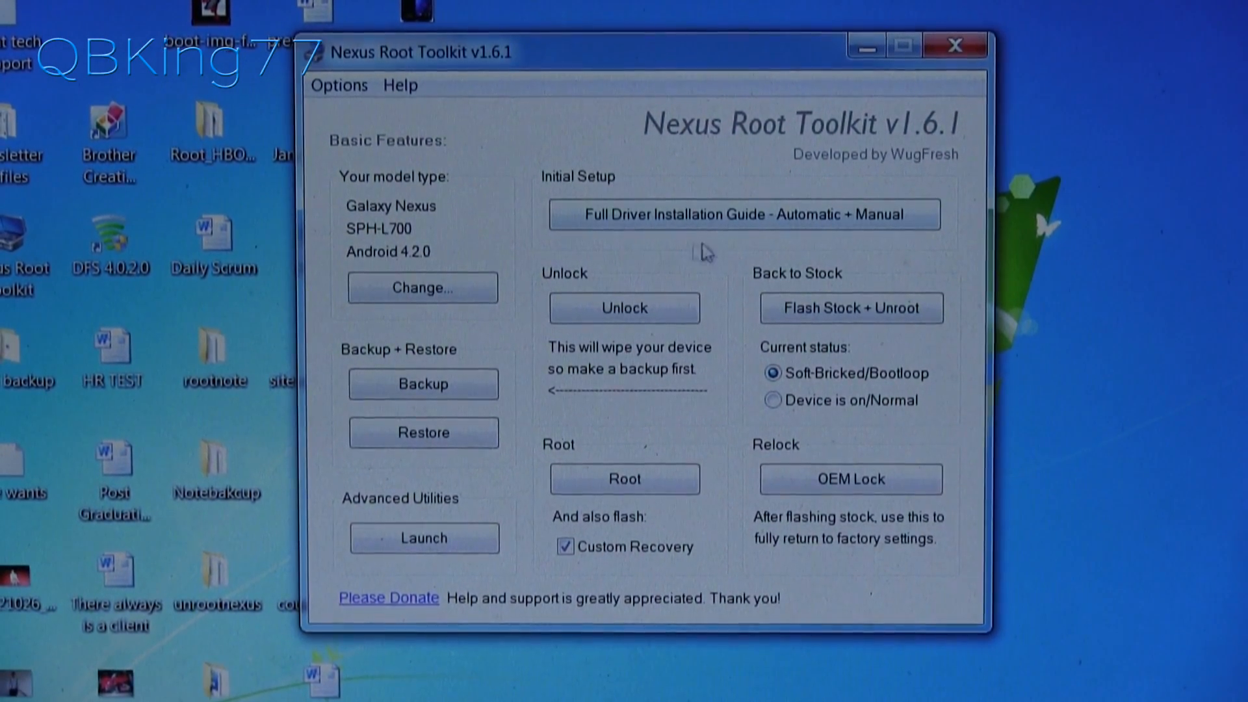
left_click(743, 213)
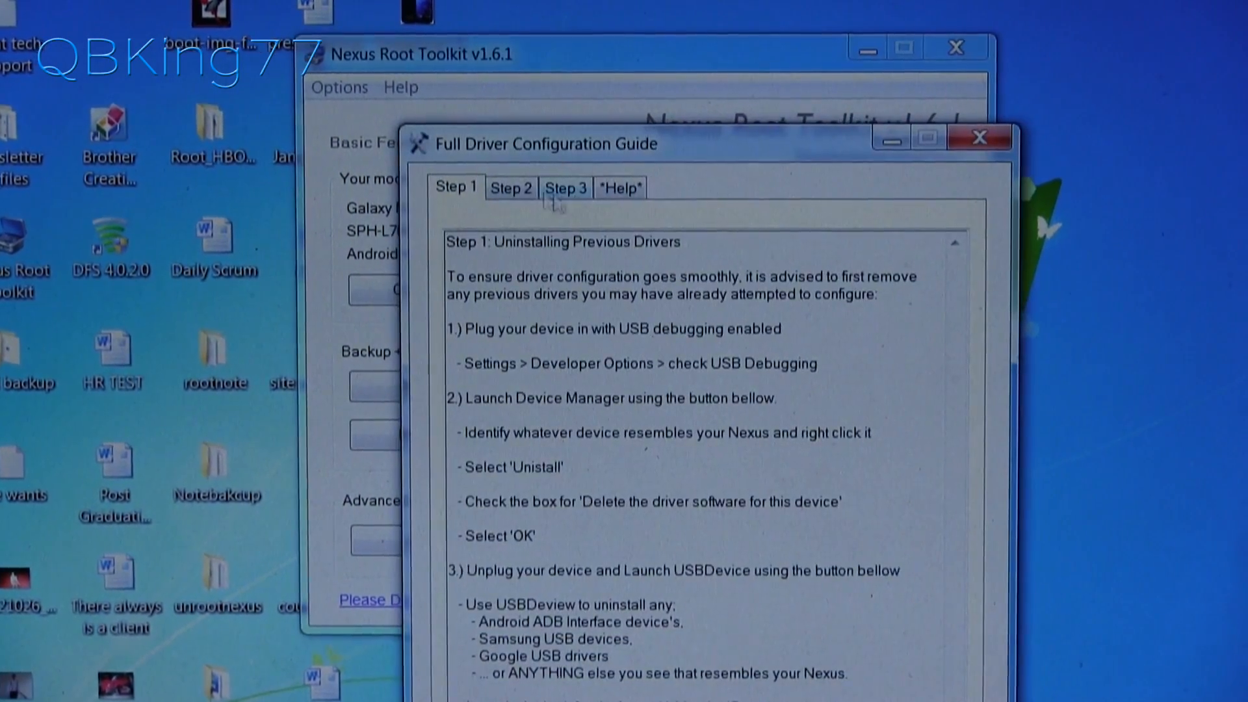
left_click(510, 188)
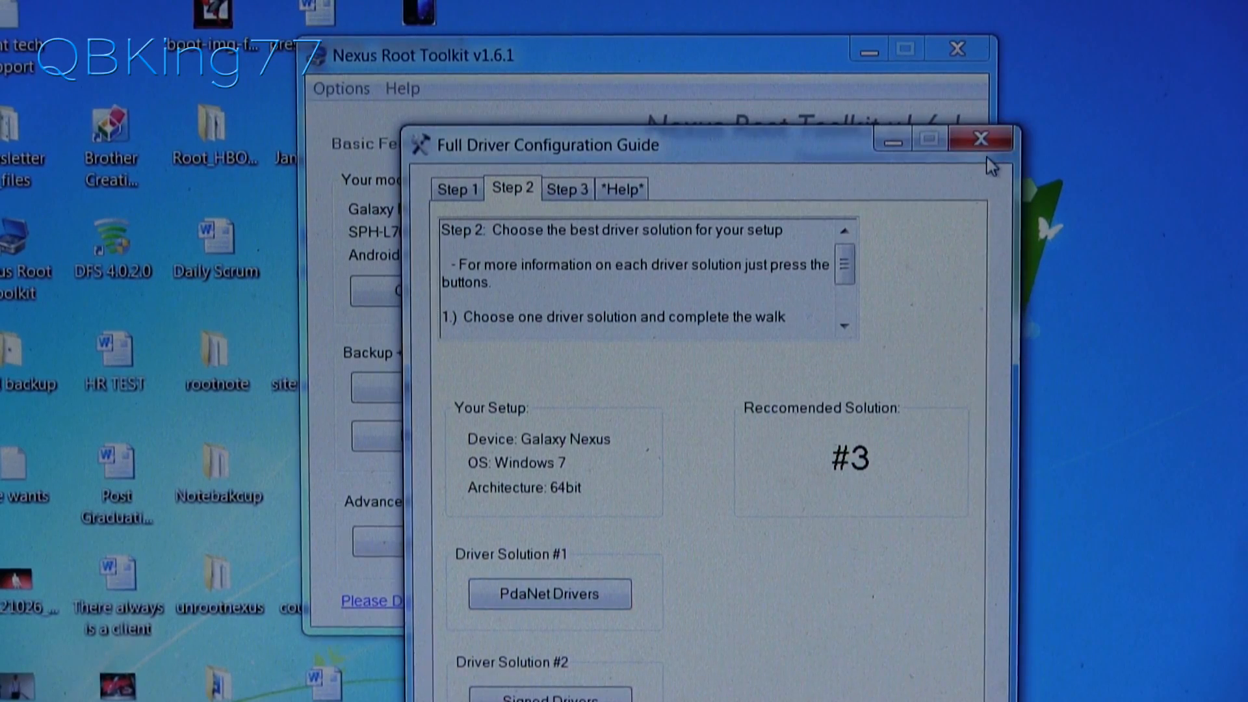
left_click(980, 139)
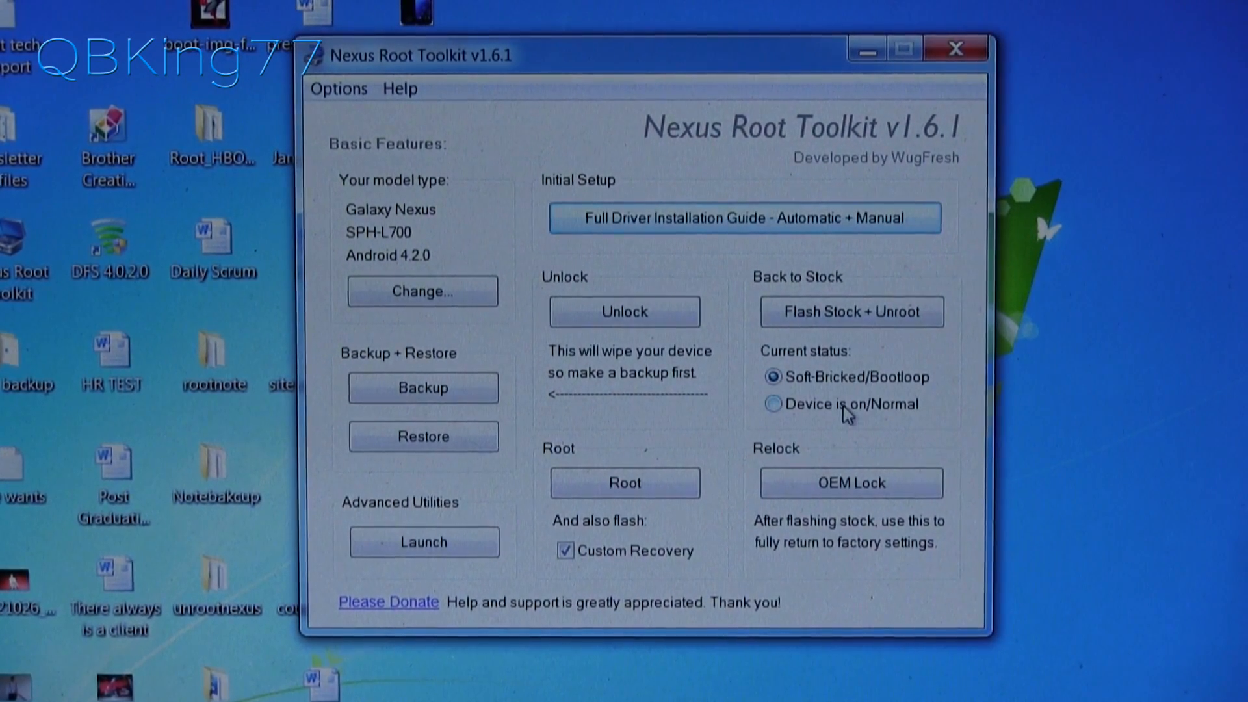
left_click(770, 403)
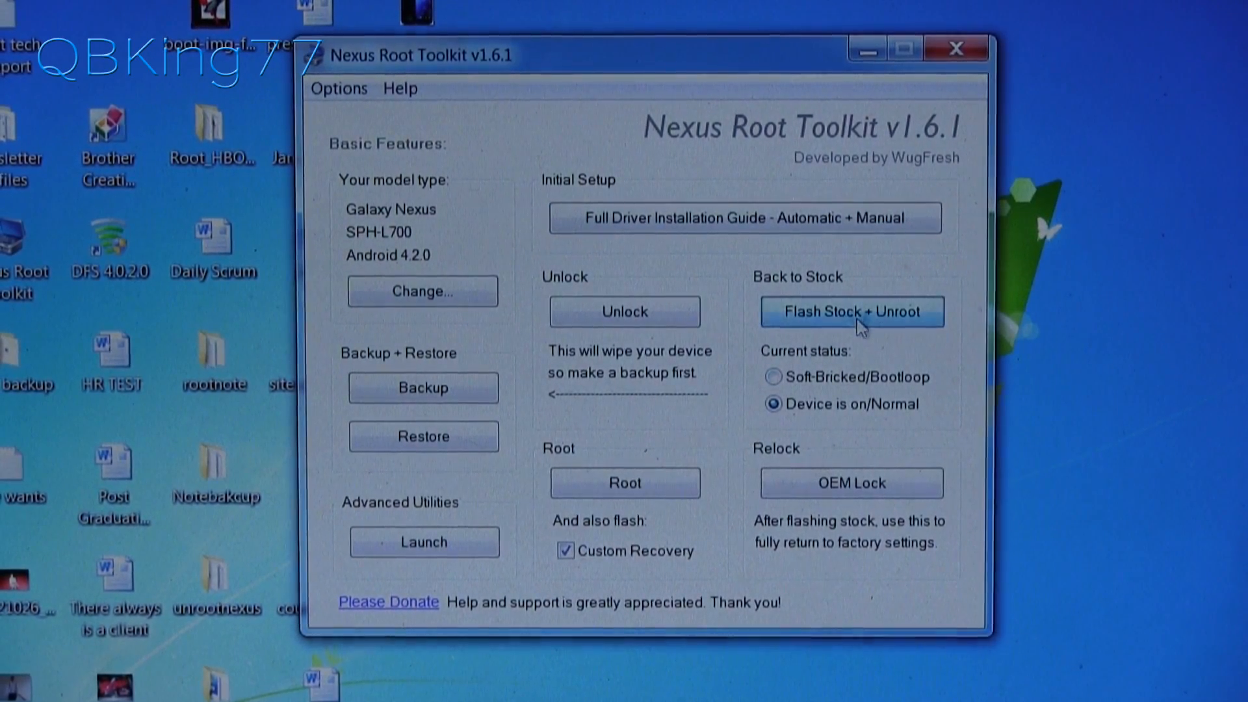
Start Flash Stock + Unroot, accept the wipe warning and choose the listed SPH-L700 factory images.
left_click(850, 310)
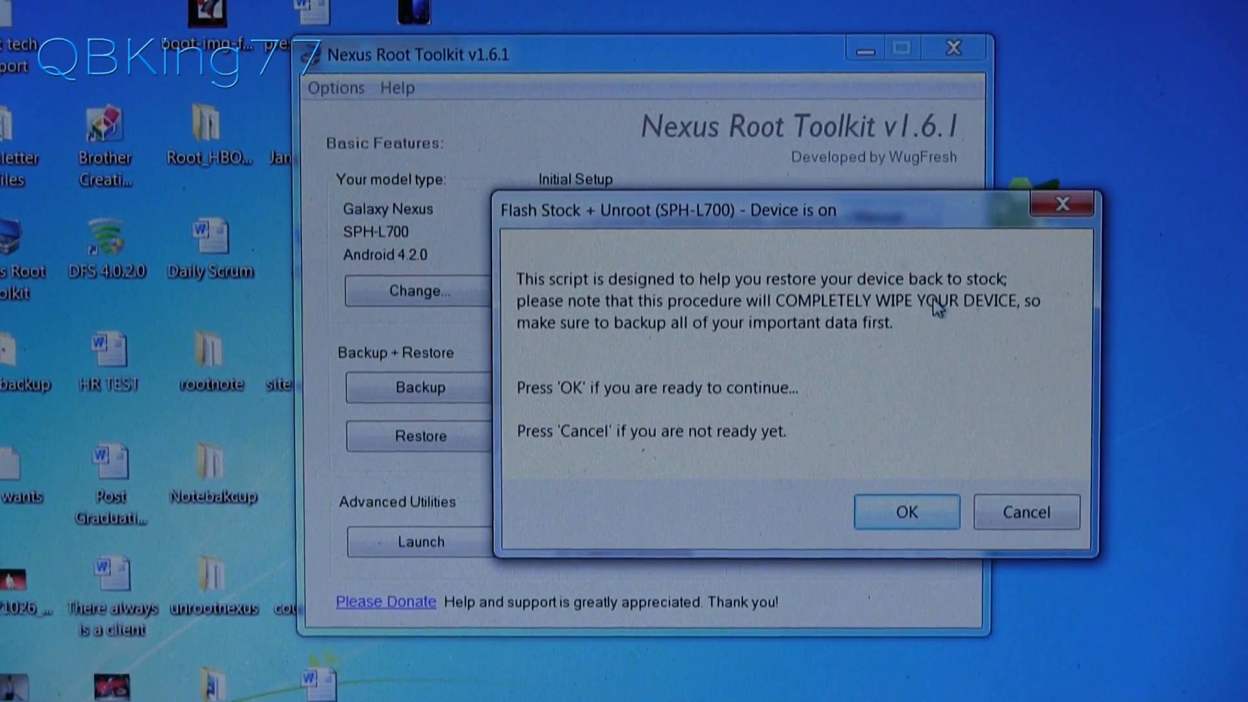
left_click(906, 511)
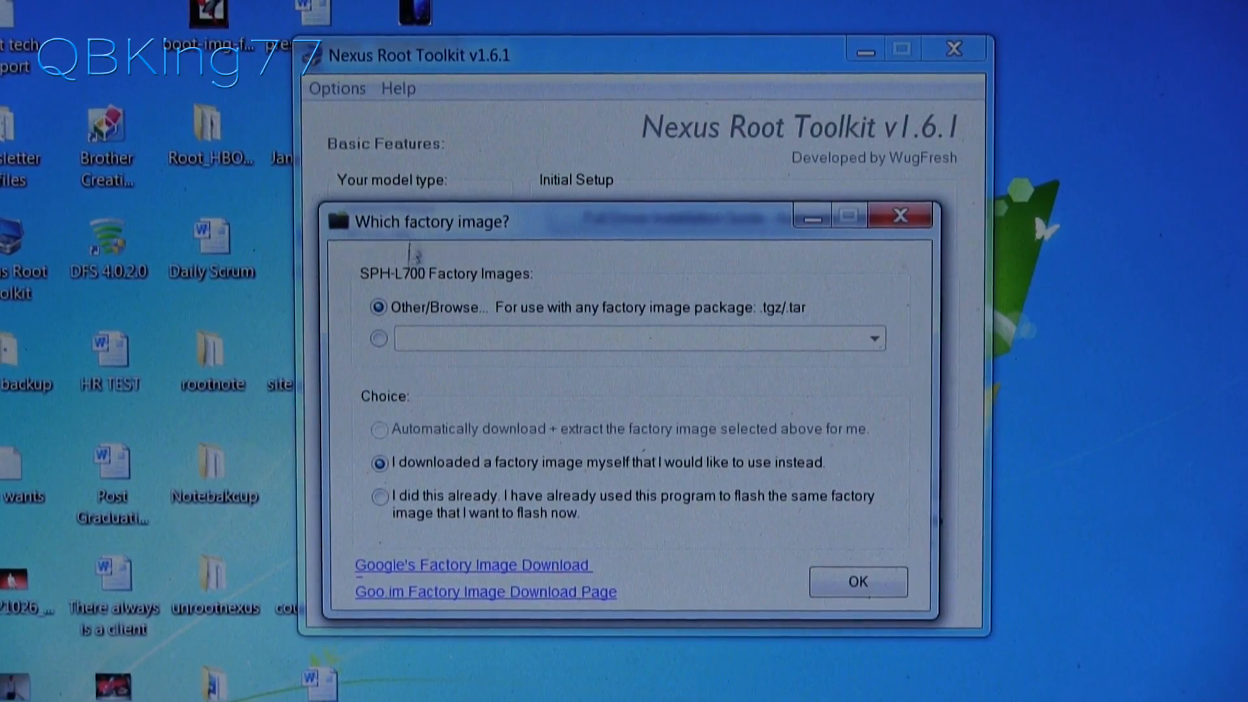
left_click(378, 335)
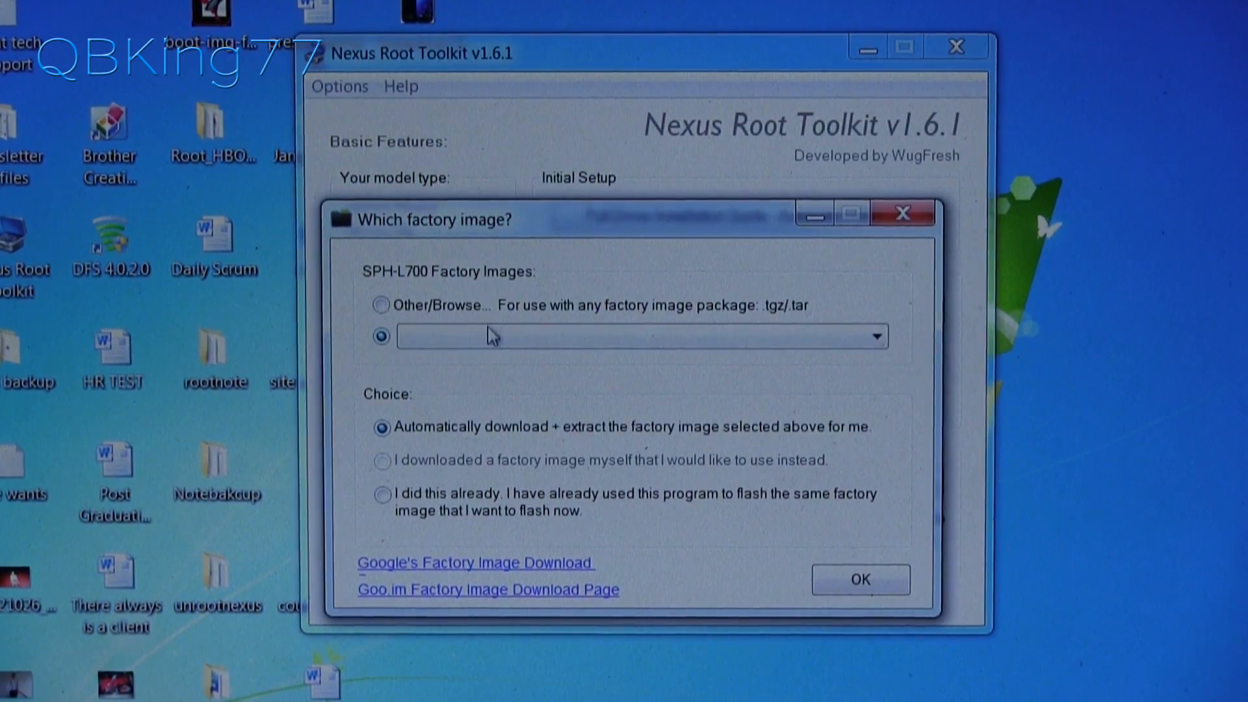
left_click(875, 337)
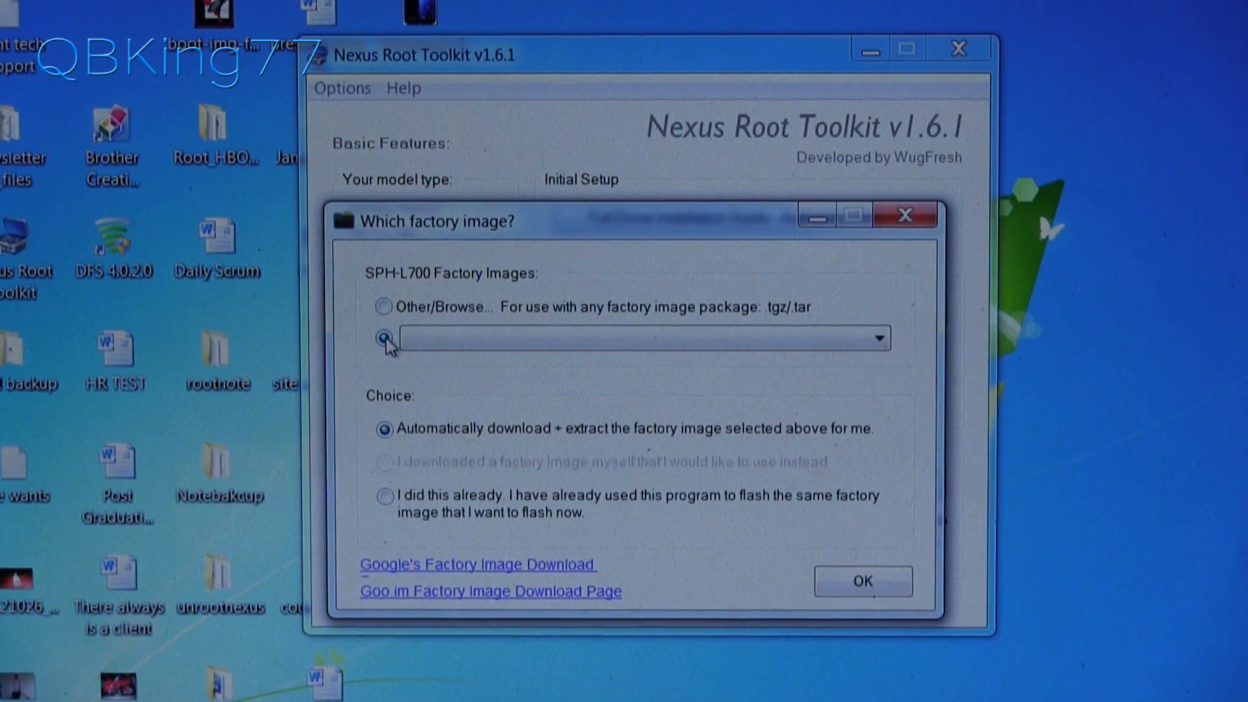
Select the MYSIDSPR-TOROPLUS Android 4.1.1 FH05 image with automatic download and confirm.
left_click(877, 338)
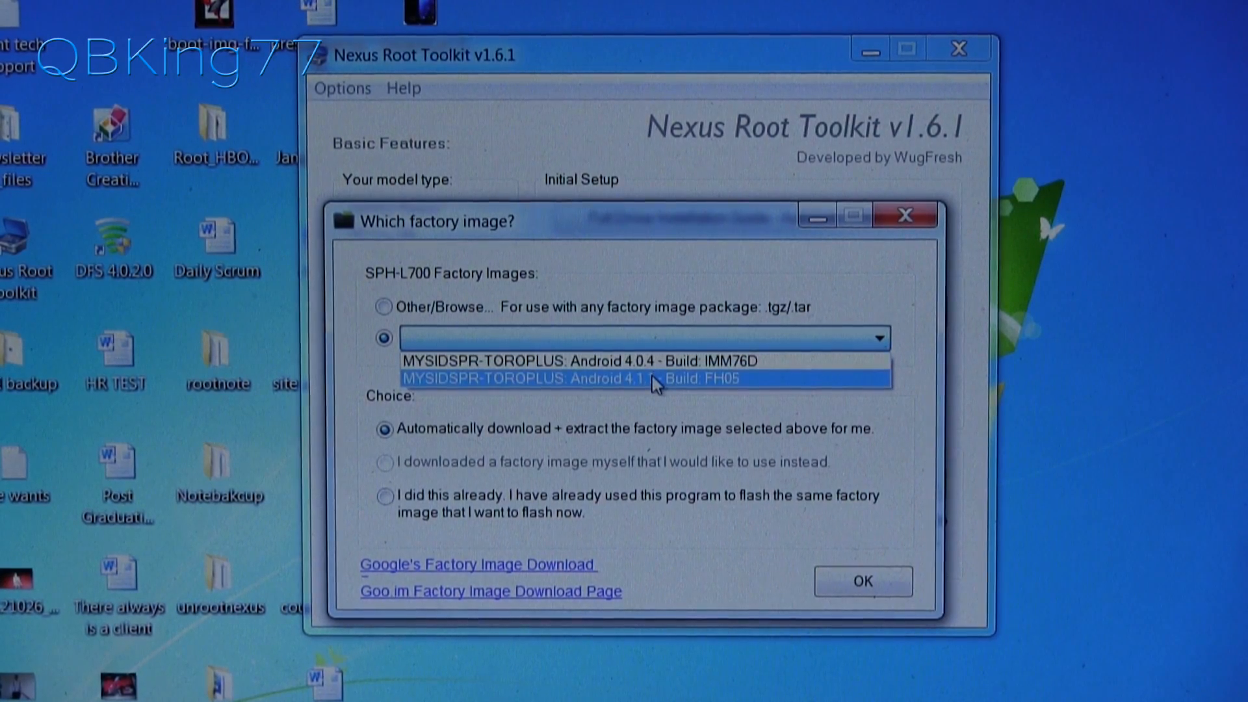
left_click(653, 378)
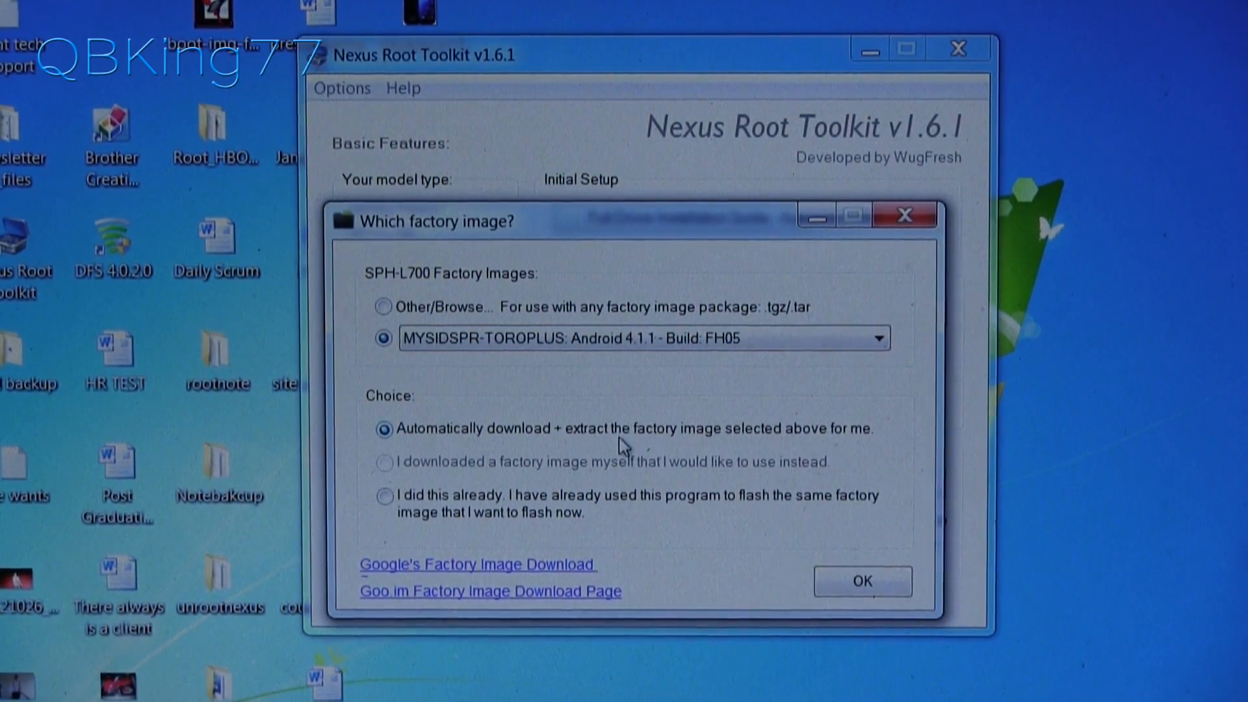
left_click(860, 581)
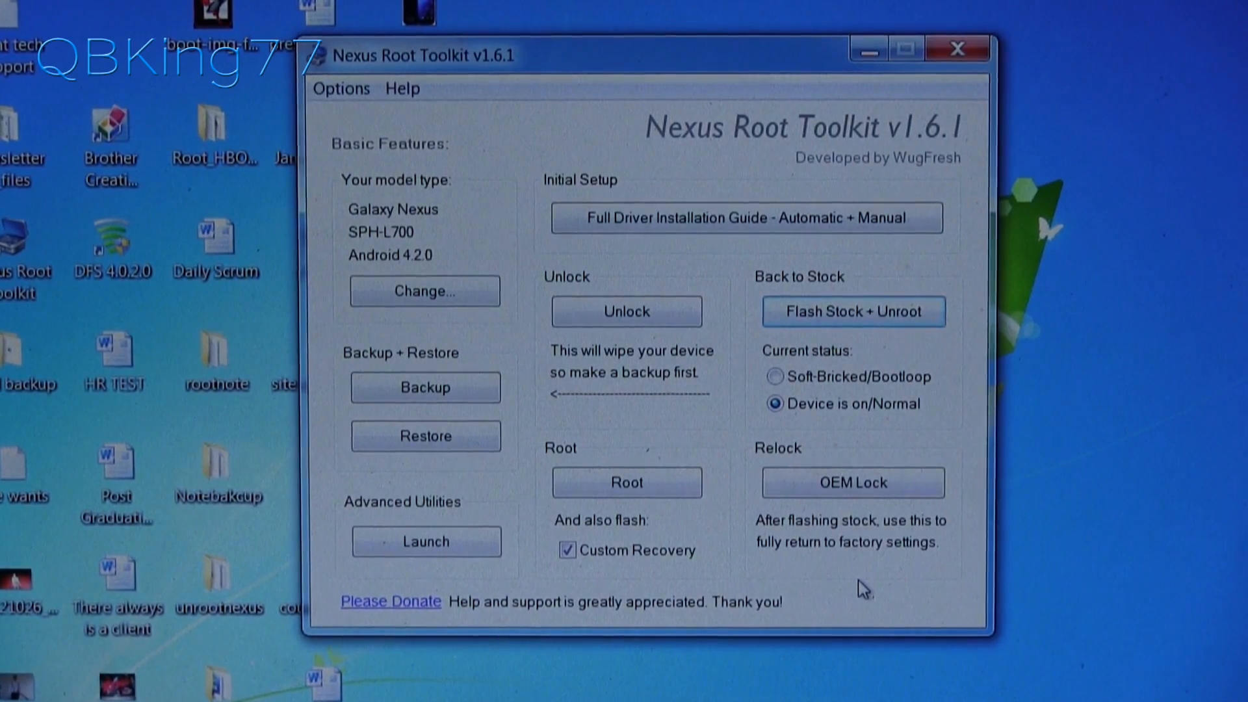
Continue the flash-stock process until the factory-reset confirmation appears.
left_click(852, 311)
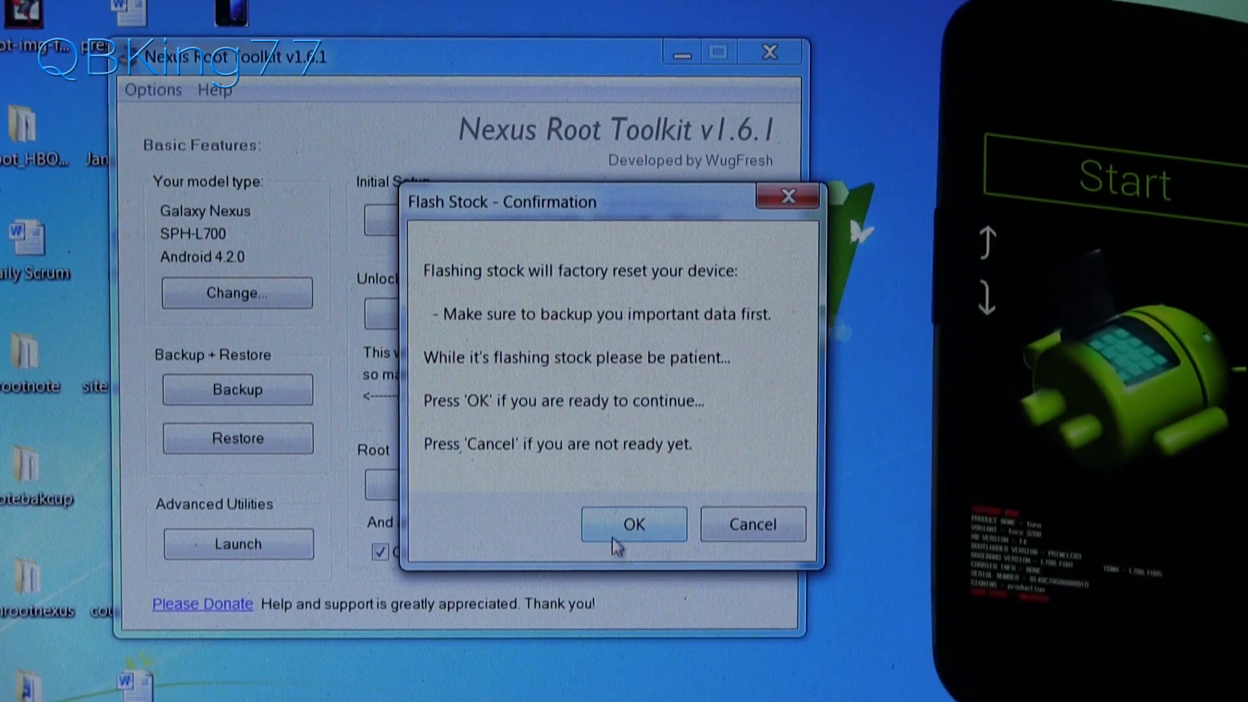
Confirm flashing stock with factory reset and let it run until Update Model Type appears.
left_click(633, 523)
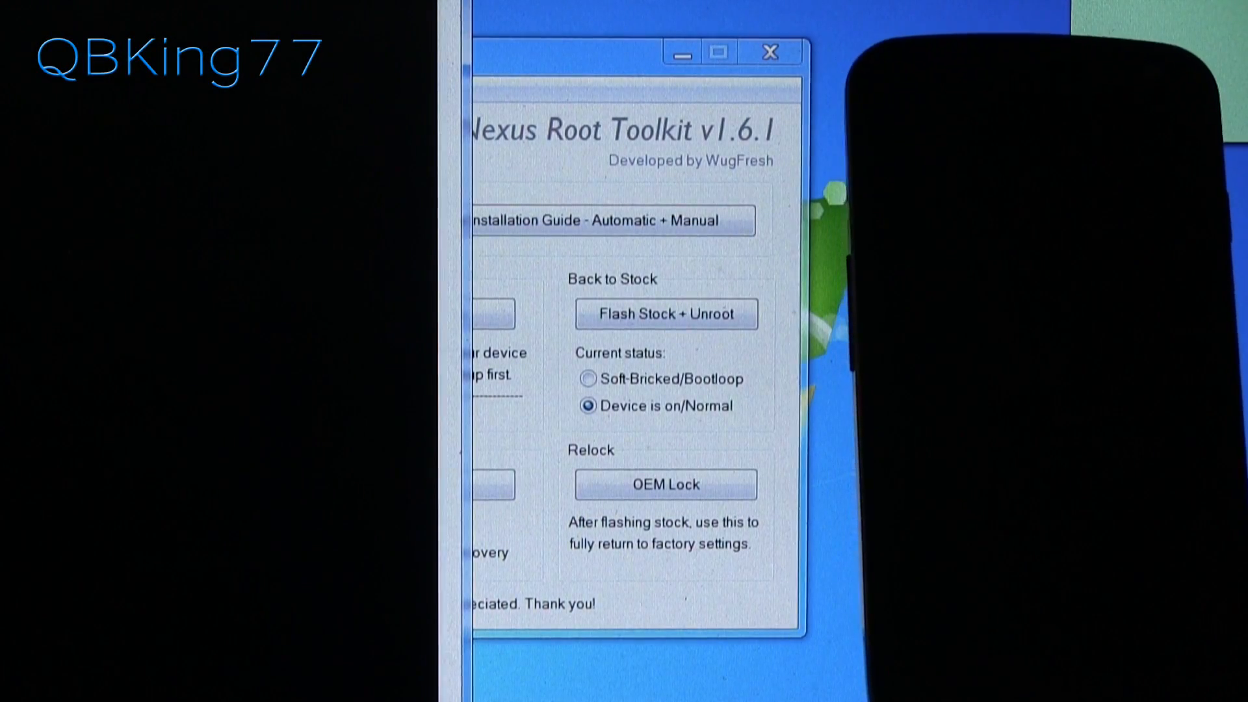
left_click(665, 313)
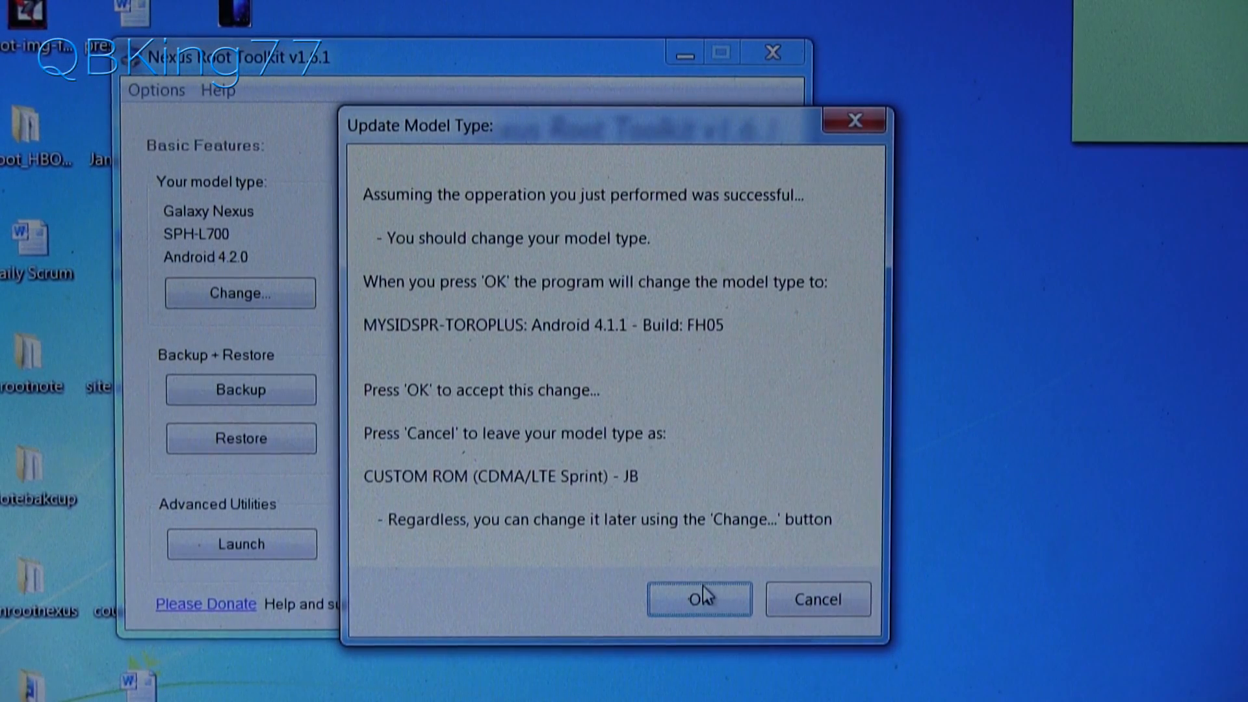
Accept the model update and set Galaxy Nexus (SPH-L700) with build Android 4.1.1 FH05.
left_click(698, 598)
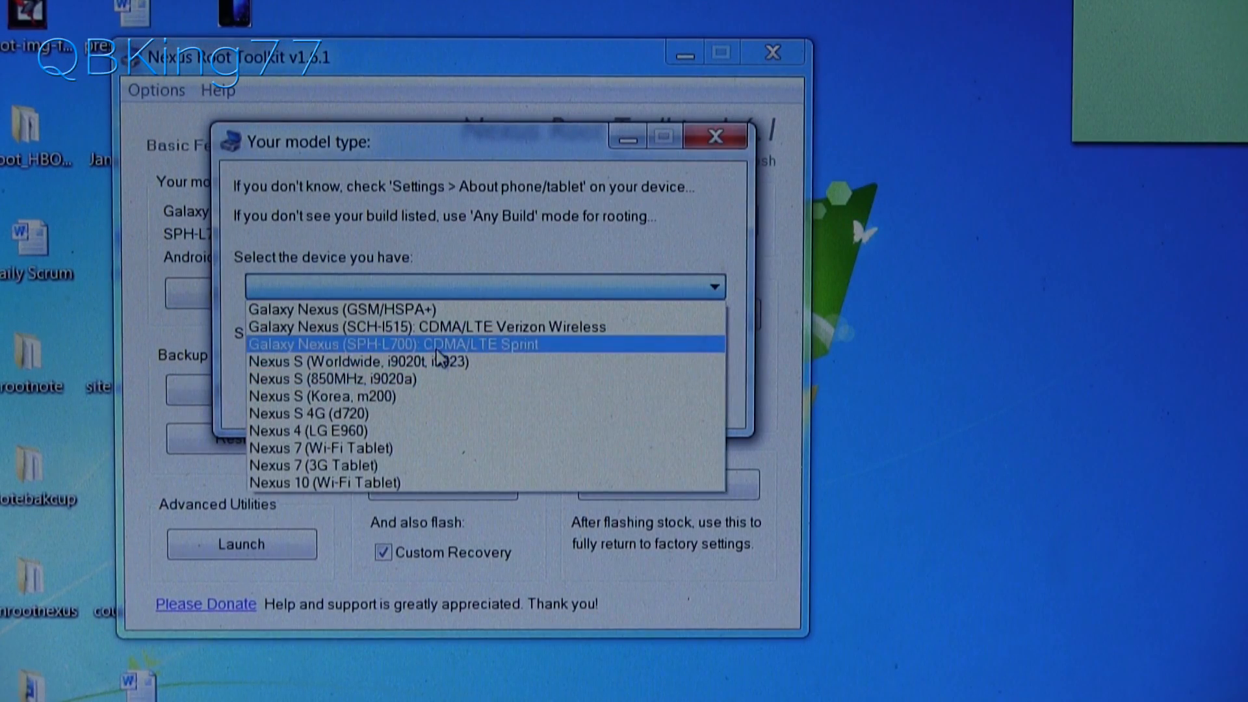
left_click(392, 343)
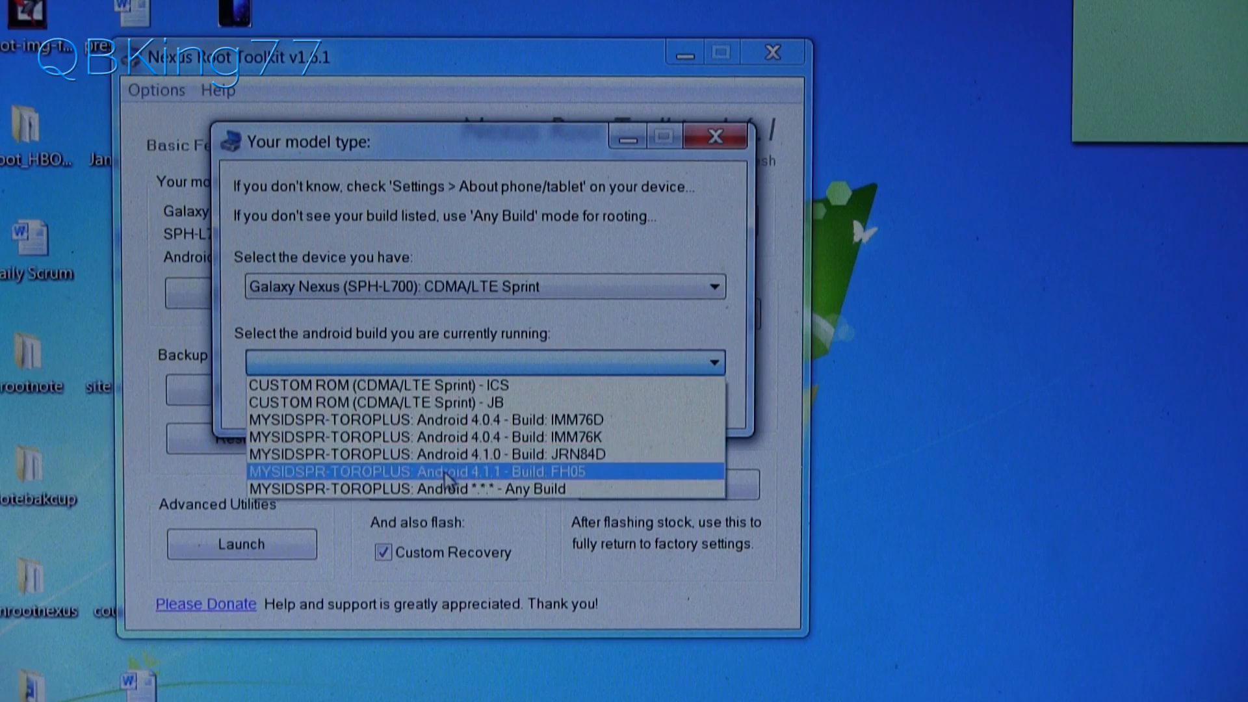
left_click(430, 470)
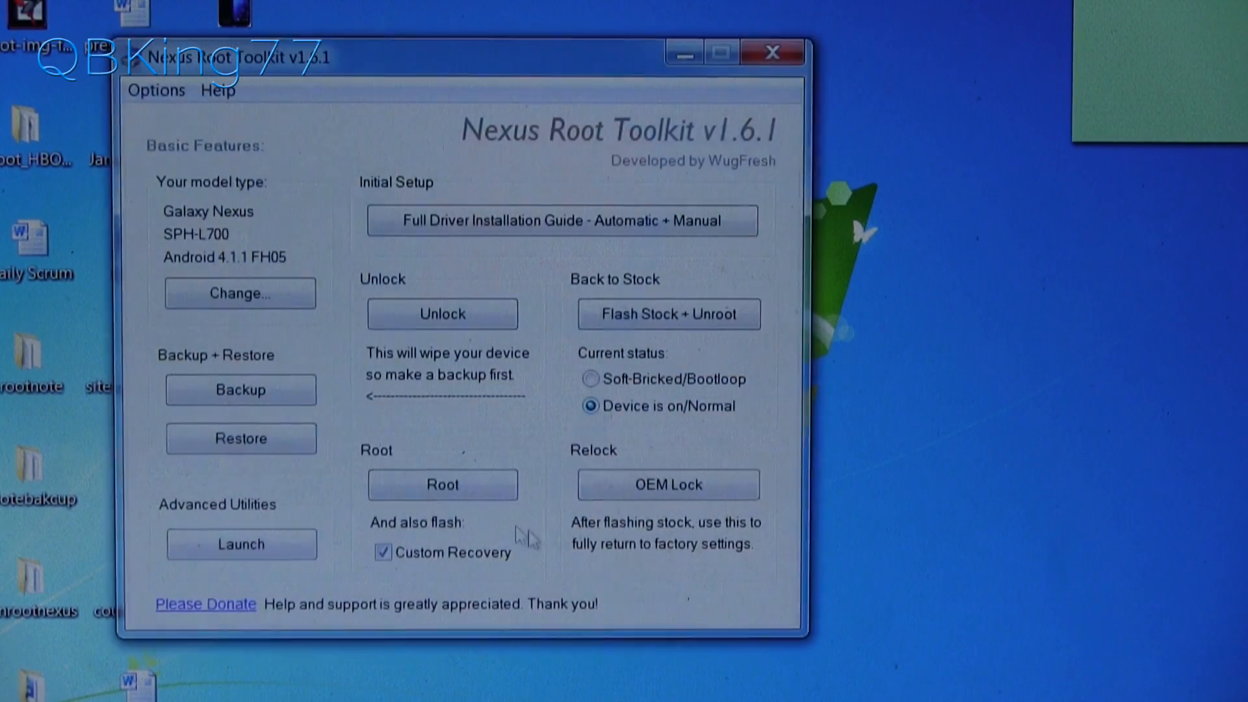
mouse_move(518, 530)
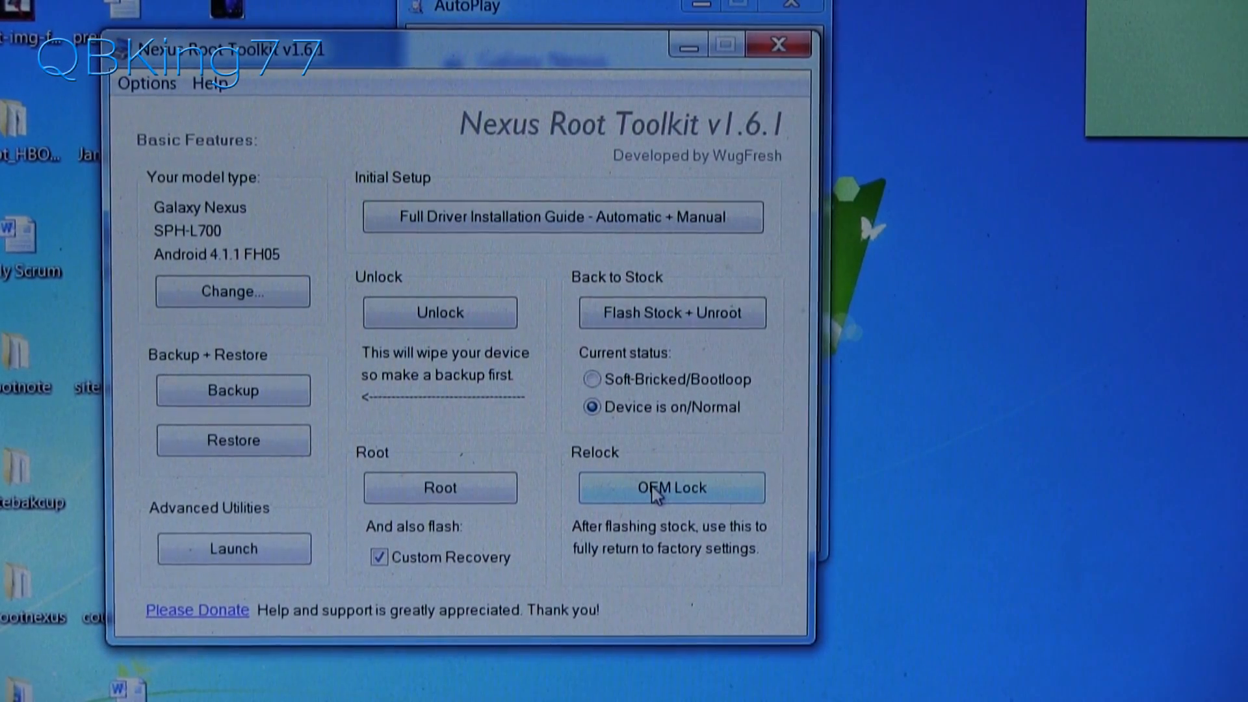
Relock the bootloader with OEM Lock and confirm so the phone reboots to the Google screen.
left_click(669, 488)
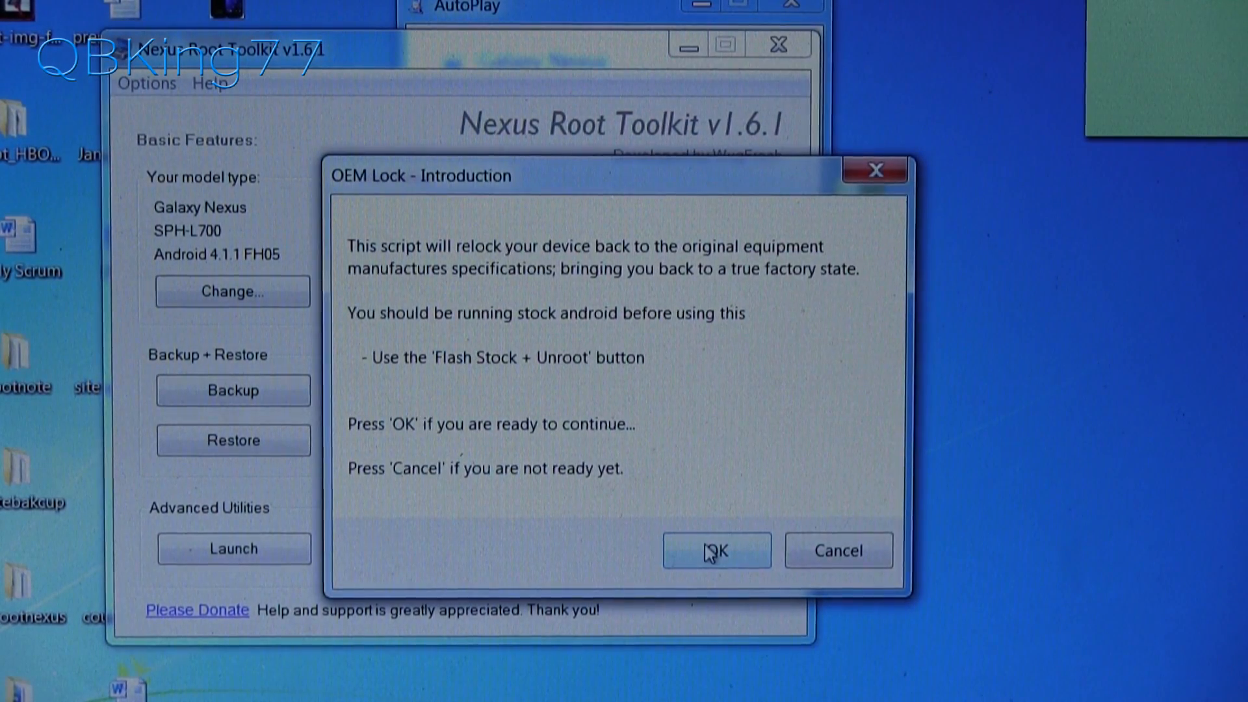
left_click(715, 550)
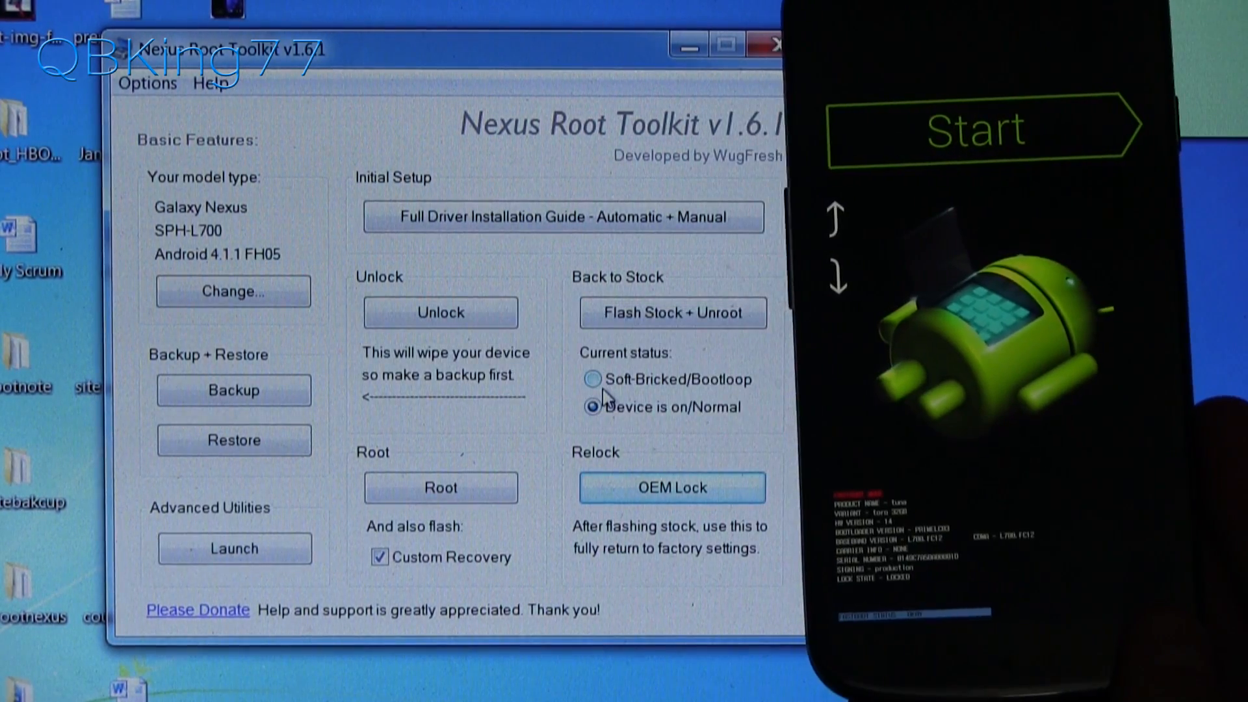
left_click(671, 487)
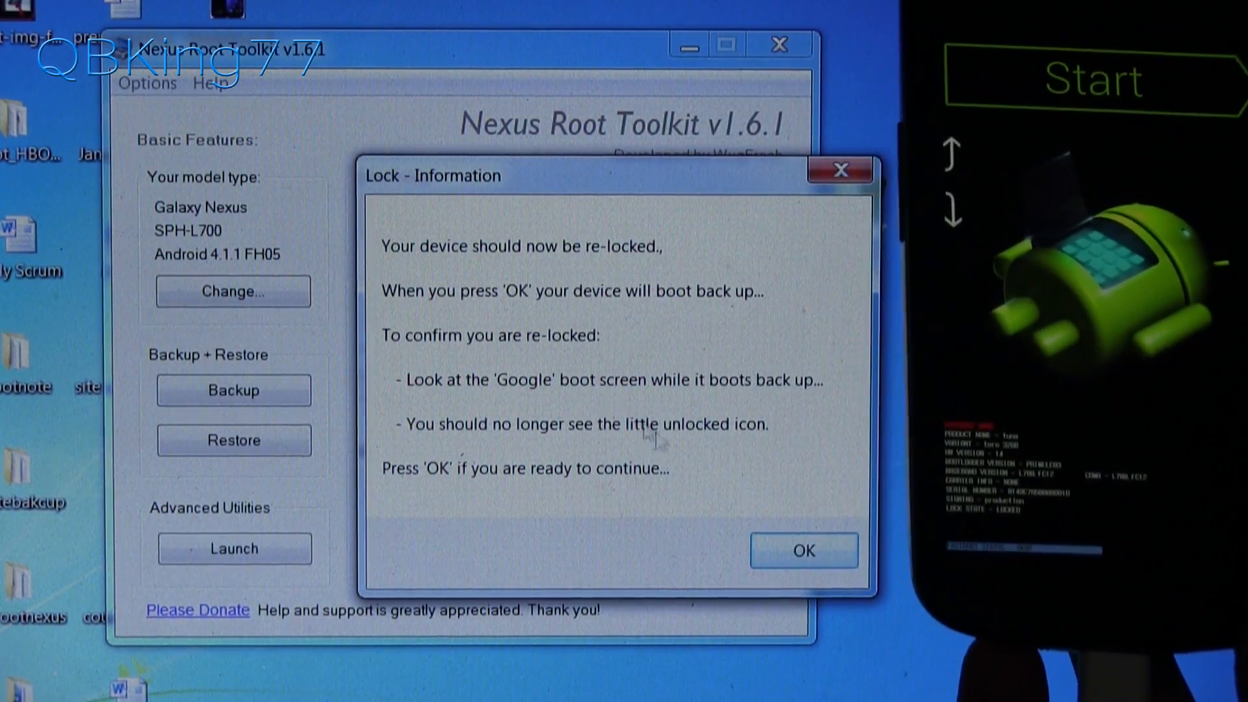
left_click(802, 550)
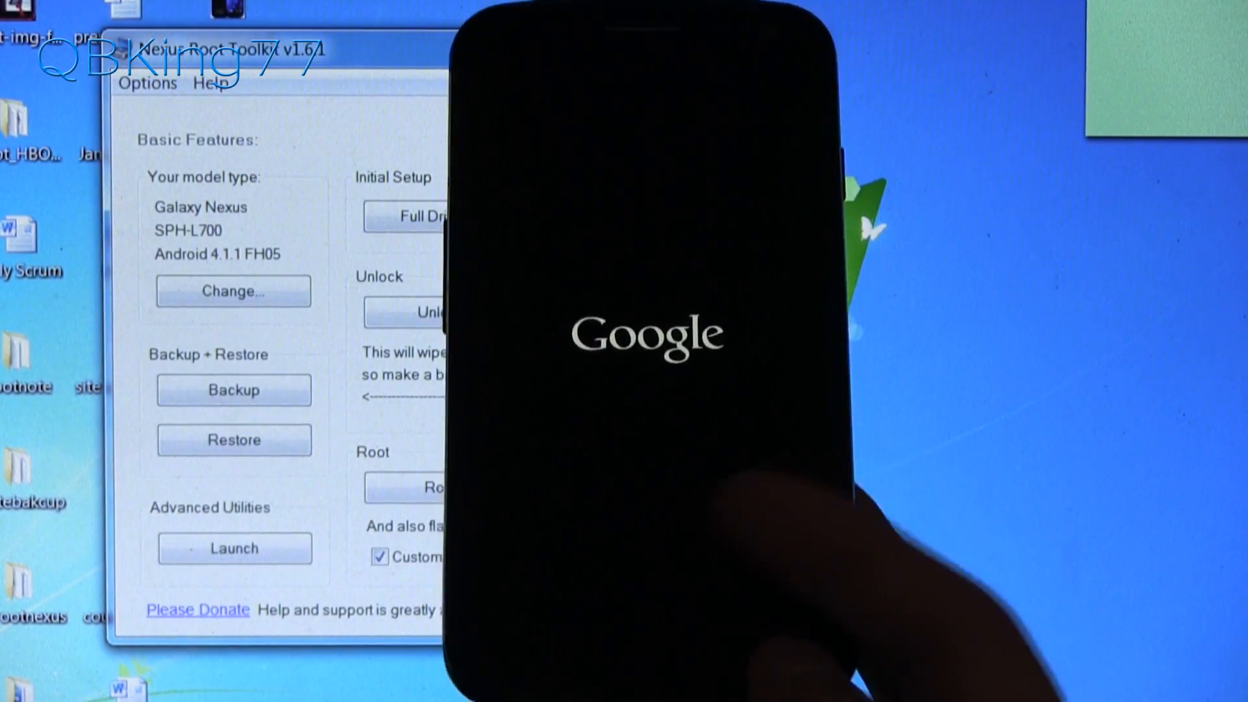